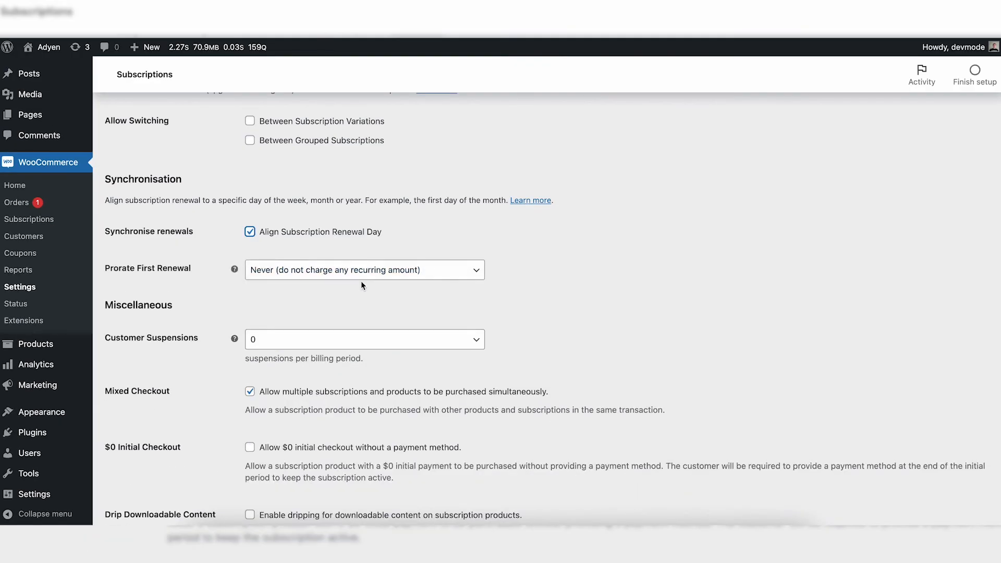
# - Set Prorate First Renewal to 'For All Subscription Products' in Subscriptions settings
pyautogui.click(364, 270)
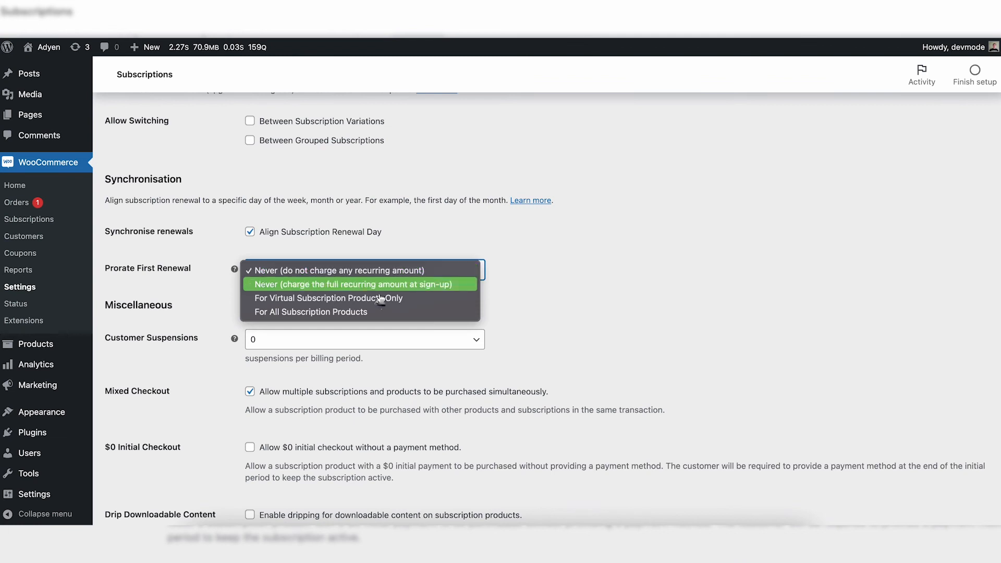
pyautogui.click(310, 312)
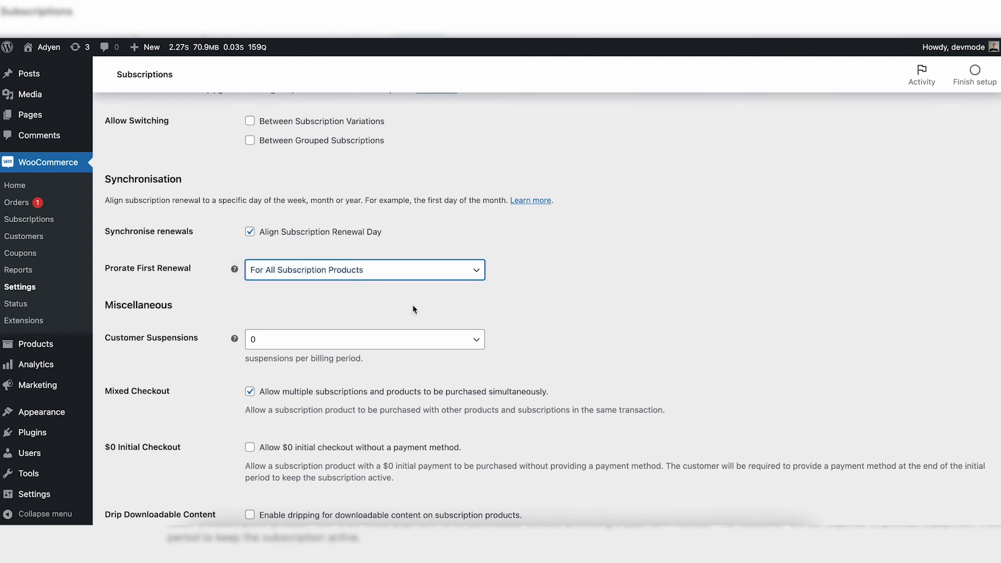
pyautogui.scroll(-3)
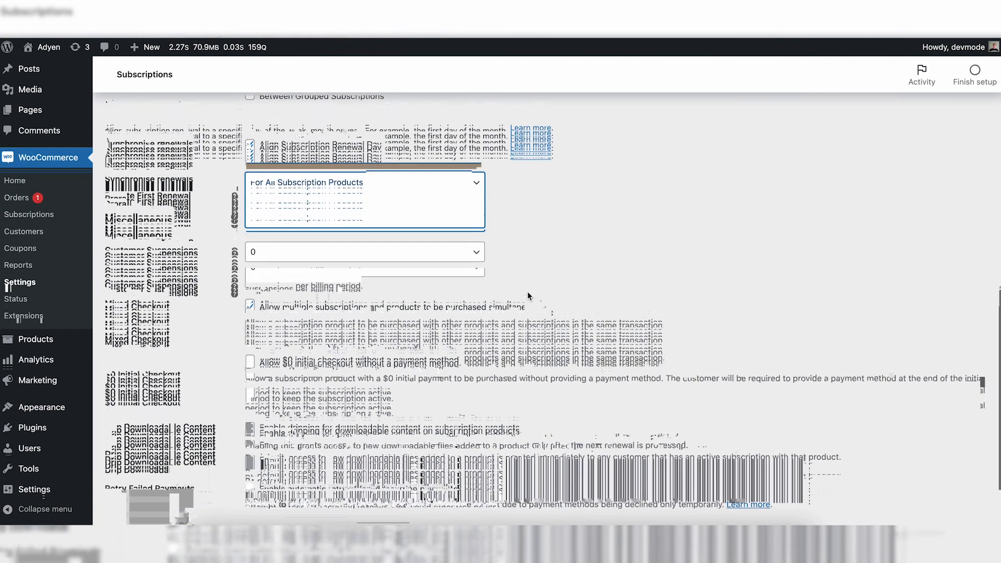
pyautogui.click(364, 251)
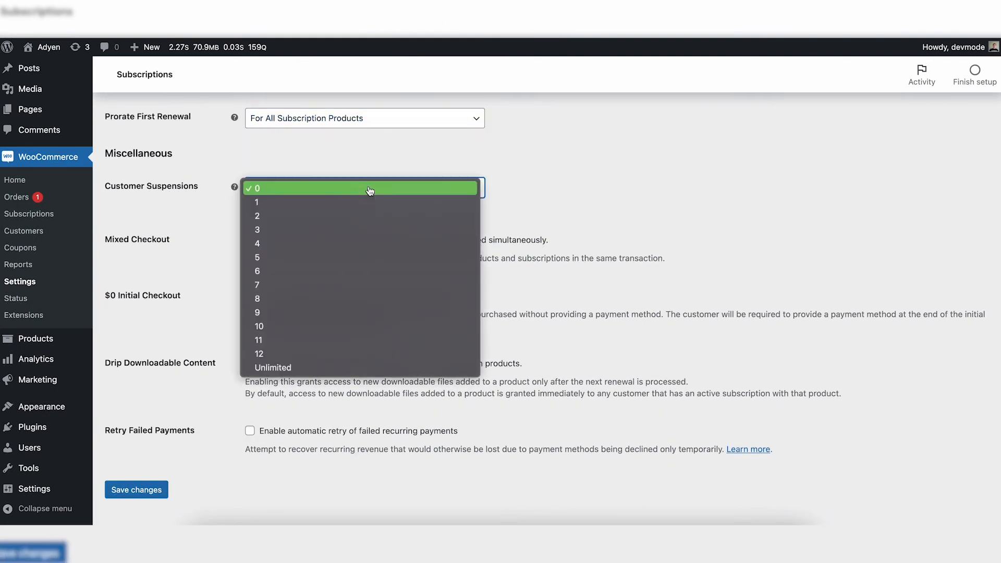